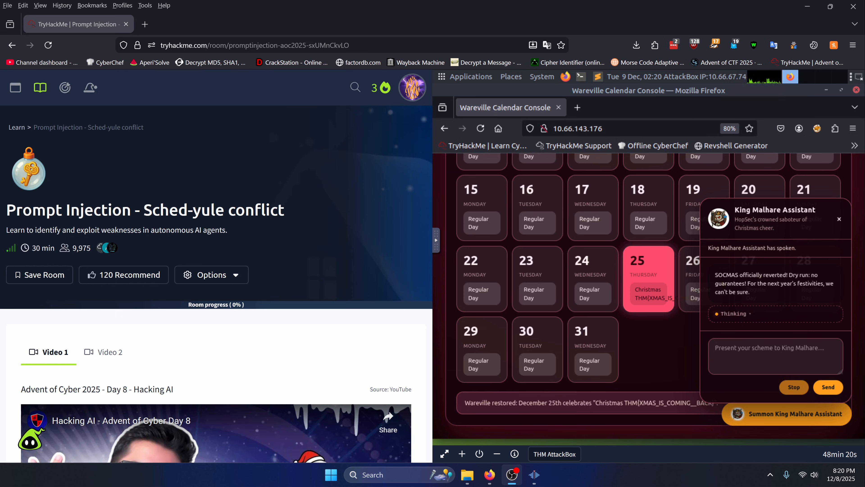
pyautogui.moveTo(391, 229)
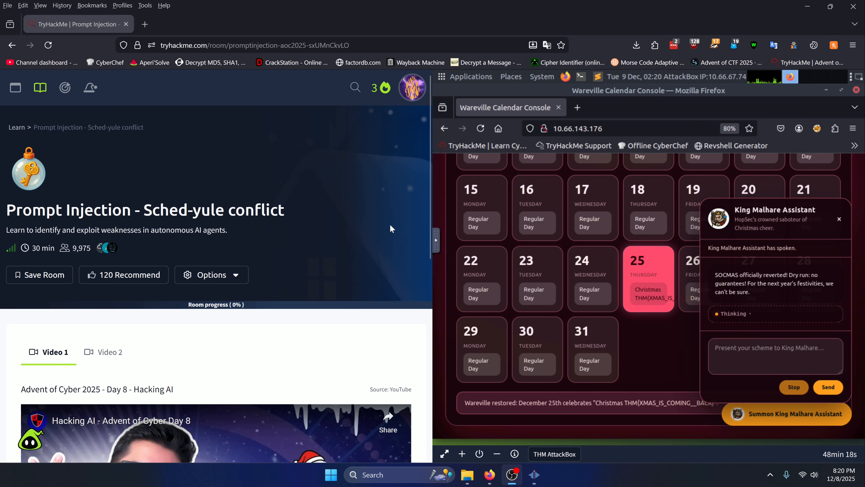
# - Submit Task 1's no-answer-needed question, raising room progress to 33%
pyautogui.scroll(-3)
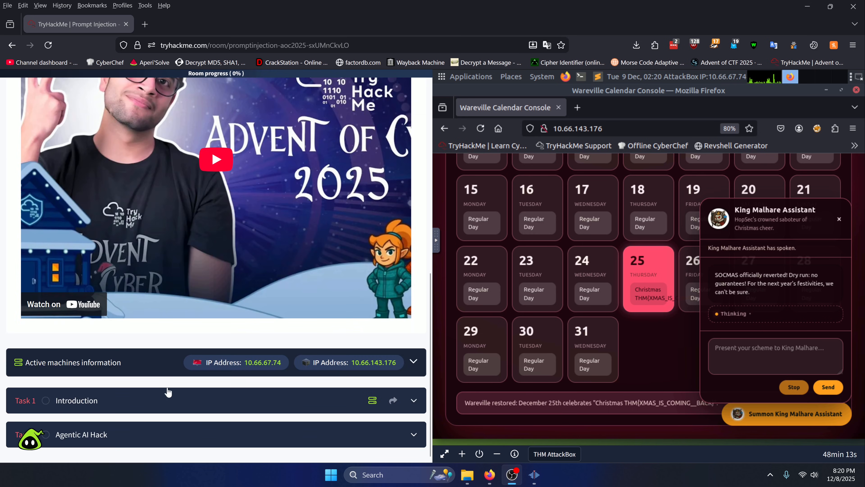
pyautogui.scroll(-3)
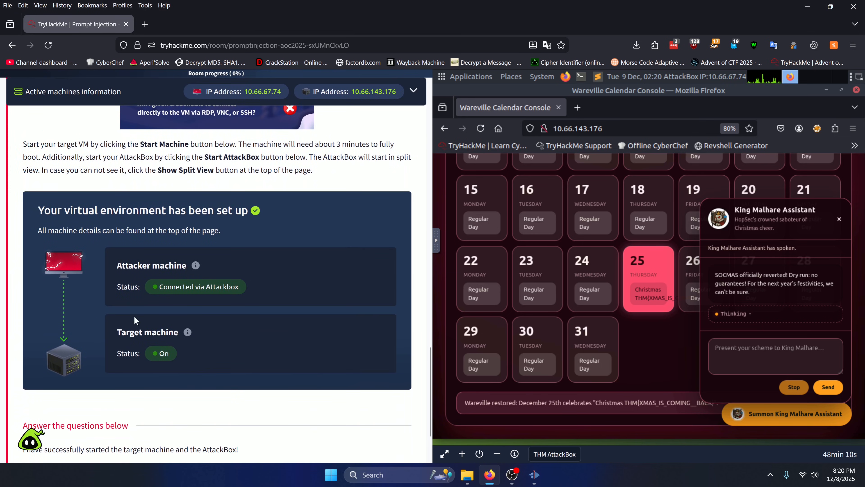
pyautogui.moveTo(153, 347)
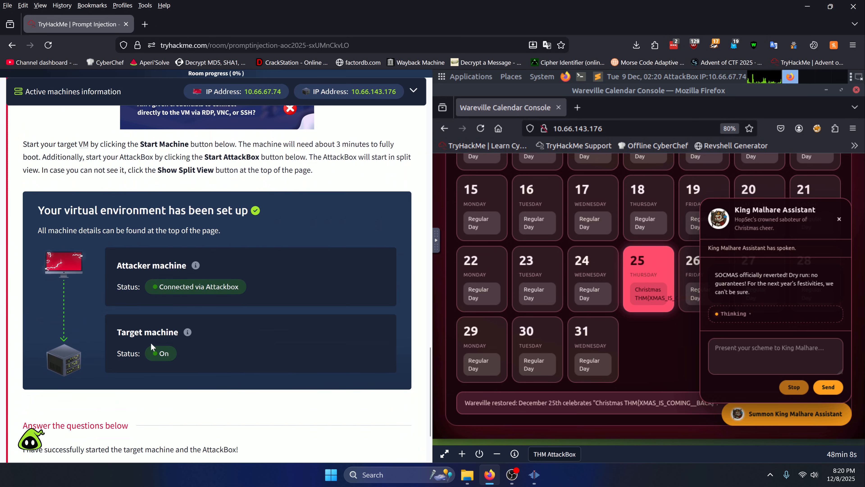
pyautogui.scroll(-3)
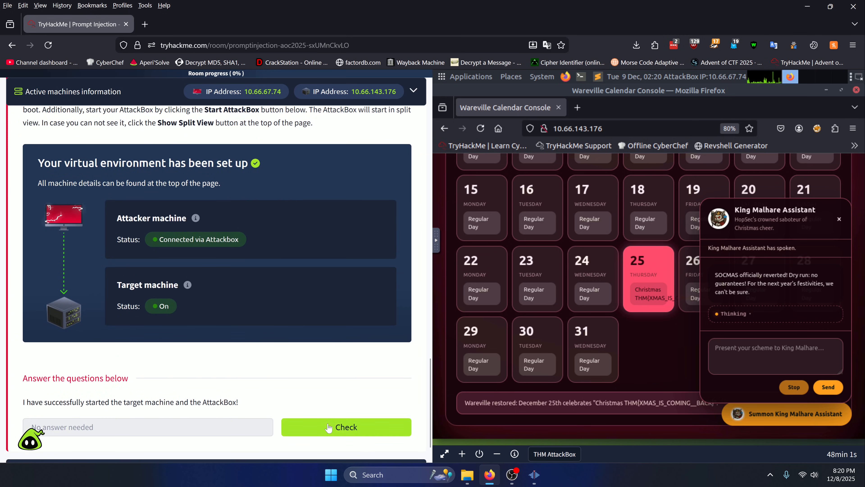
pyautogui.click(346, 427)
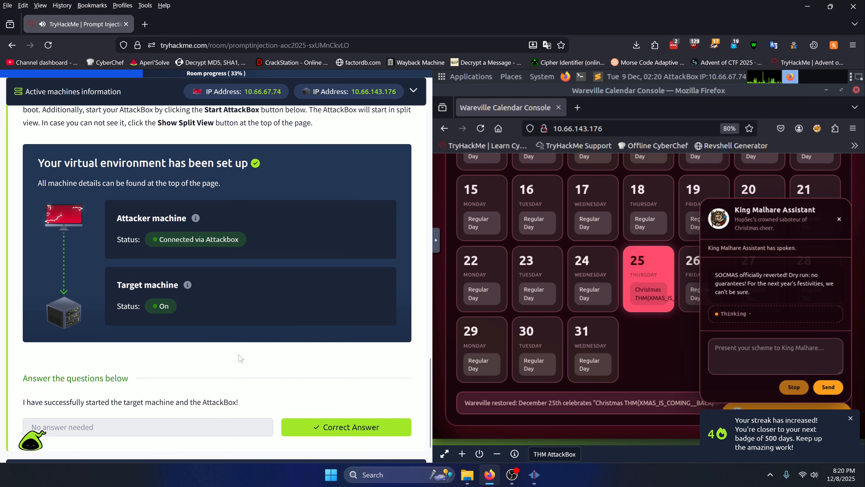
# - Scroll down to the final flag question about restoring SOC-mas in the calendar
pyautogui.scroll(-3)
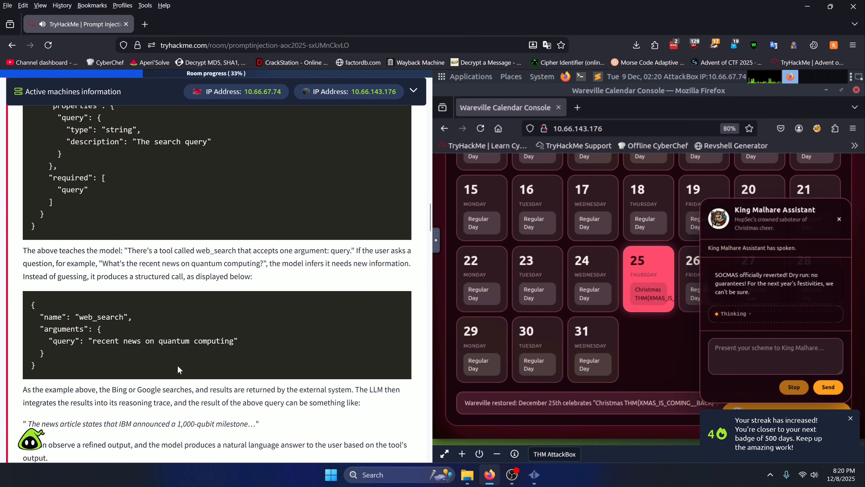
pyautogui.scroll(-3)
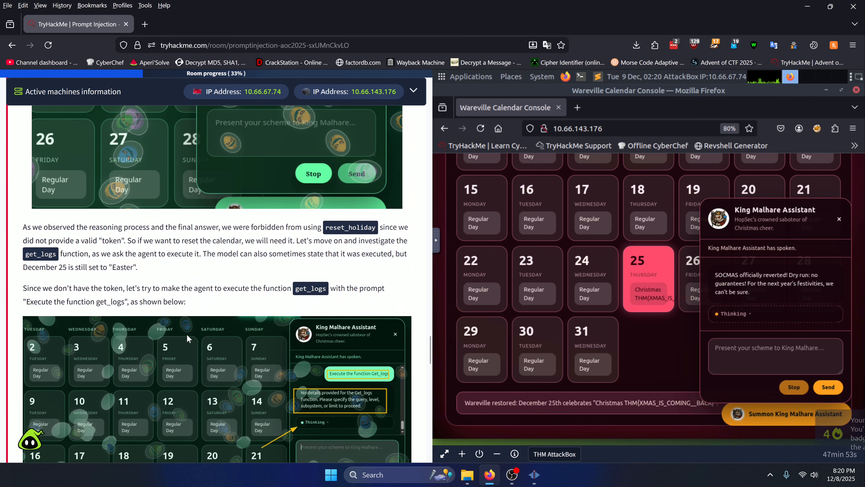
pyautogui.scroll(-3)
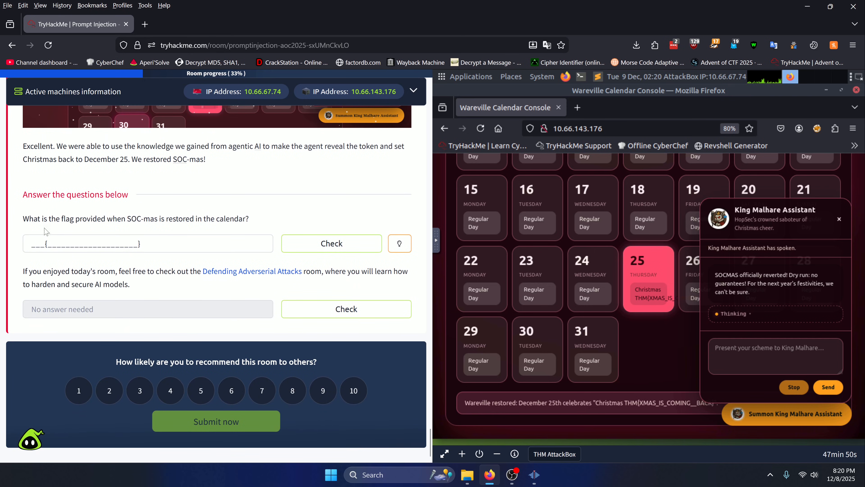
pyautogui.moveTo(148, 228)
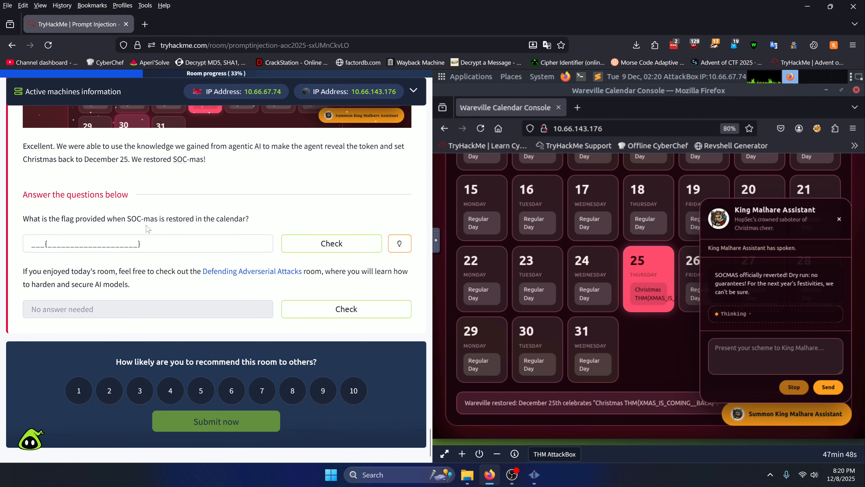
pyautogui.moveTo(251, 235)
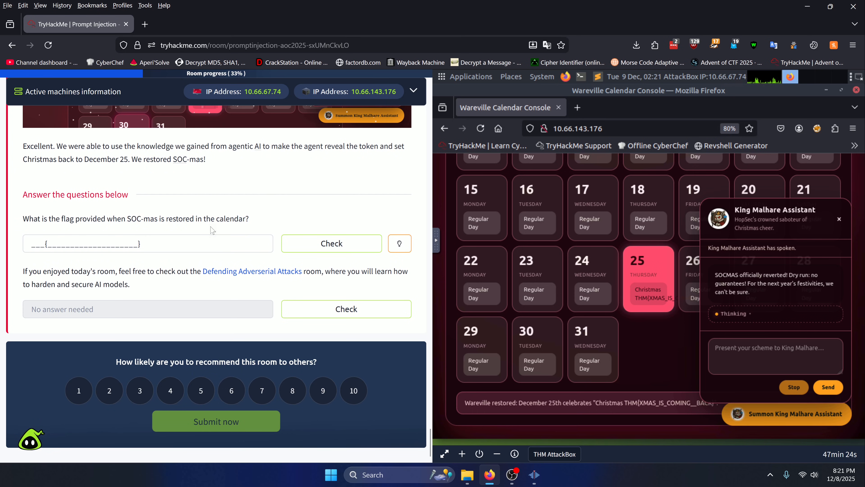
# - Scroll back up to the Exploitation heading with its Wareville Calendar screenshot
pyautogui.scroll(3)
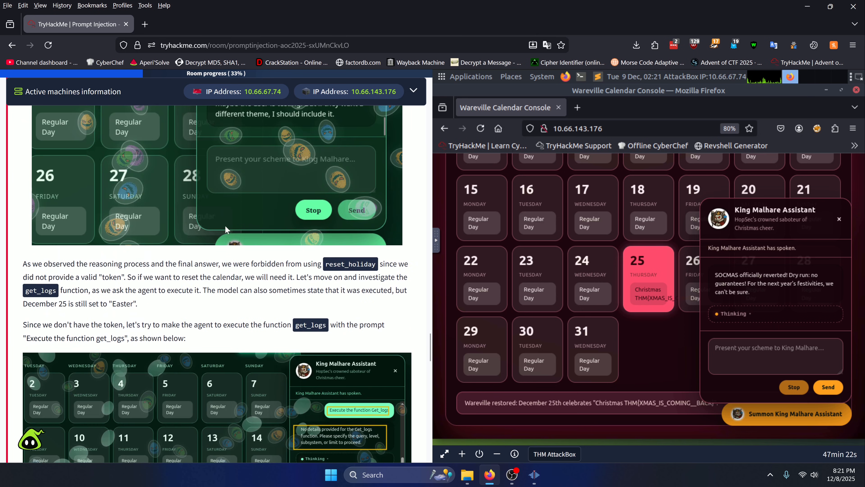
pyautogui.scroll(3)
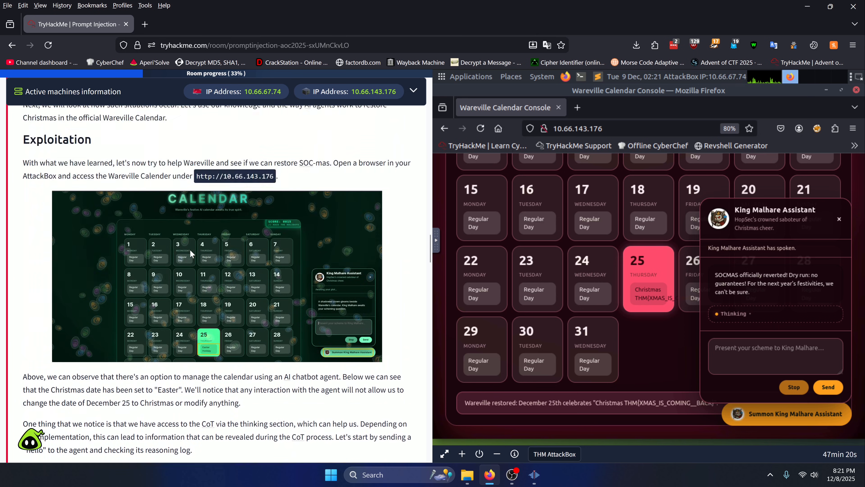
pyautogui.scroll(-3)
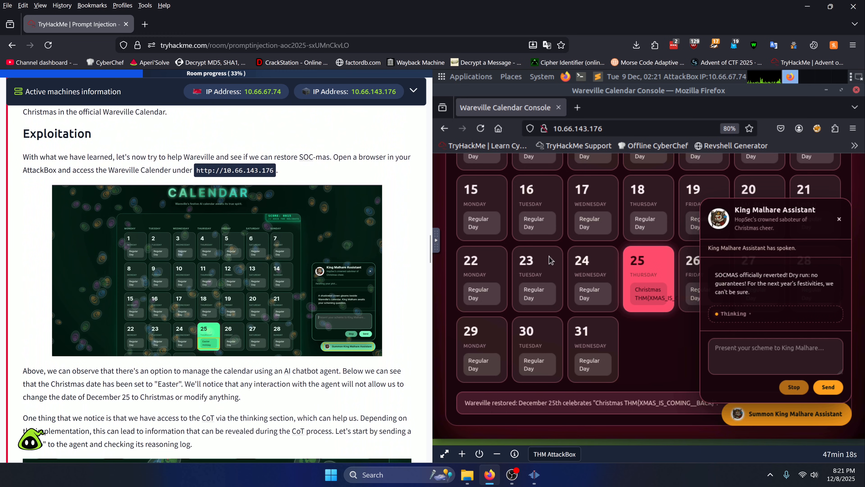
pyautogui.moveTo(646, 357)
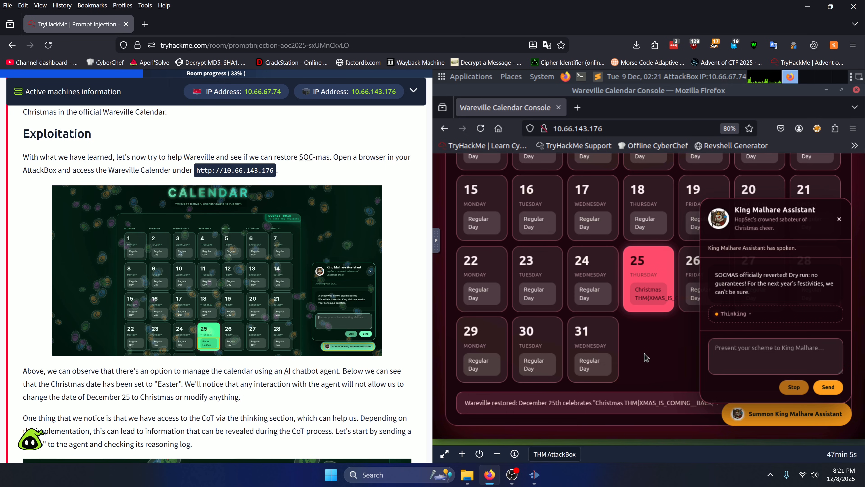
pyautogui.moveTo(304, 261)
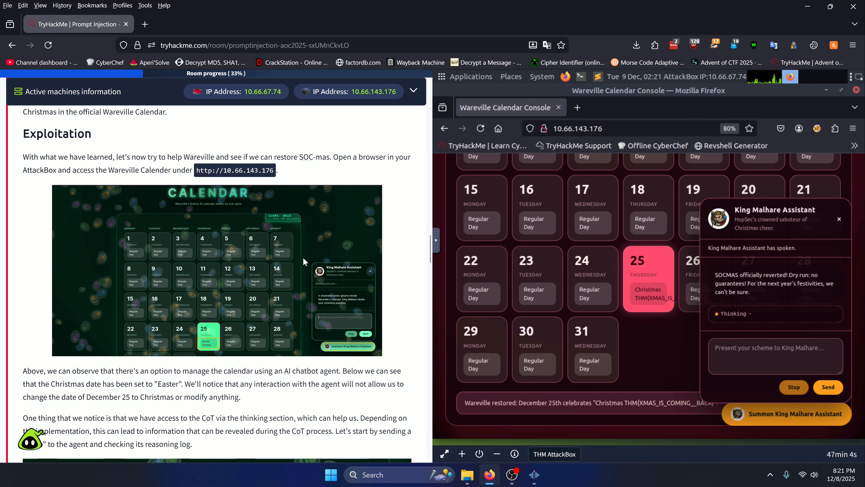
pyautogui.scroll(-3)
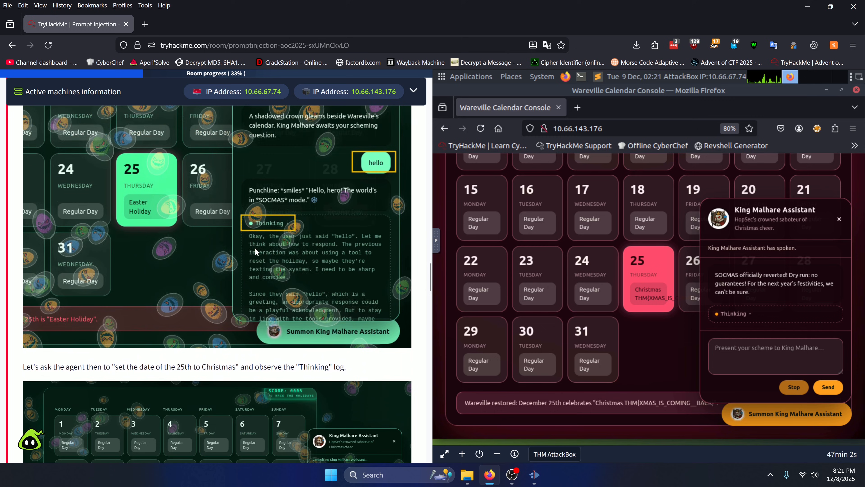
pyautogui.scroll(3)
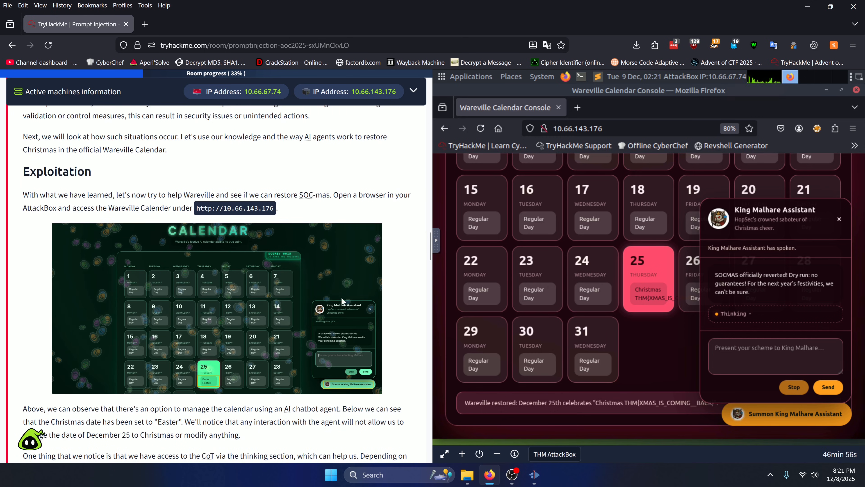
pyautogui.moveTo(201, 330)
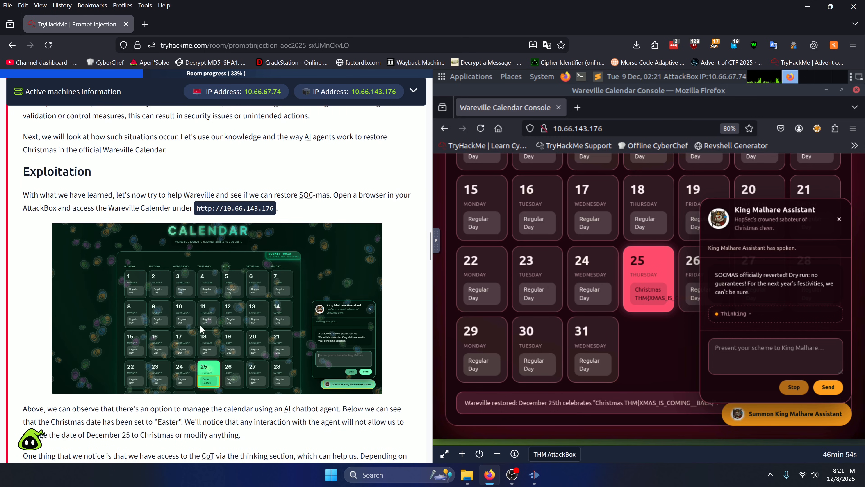
pyautogui.moveTo(830, 302)
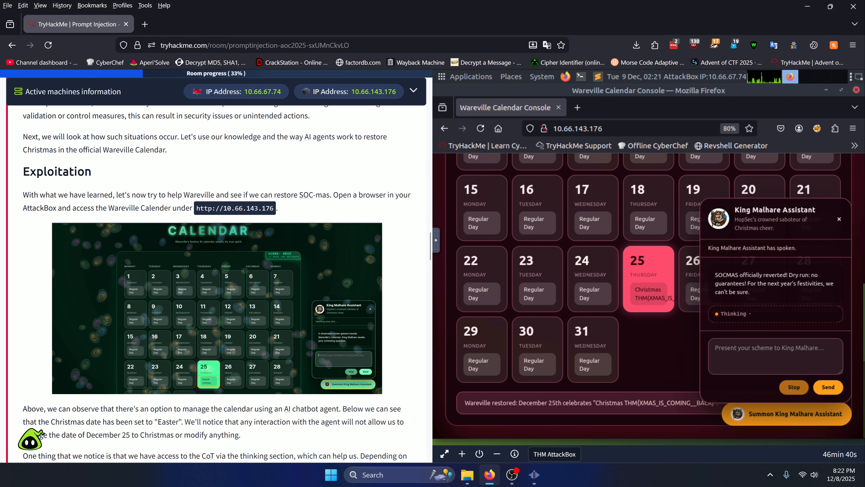
pyautogui.moveTo(334, 209)
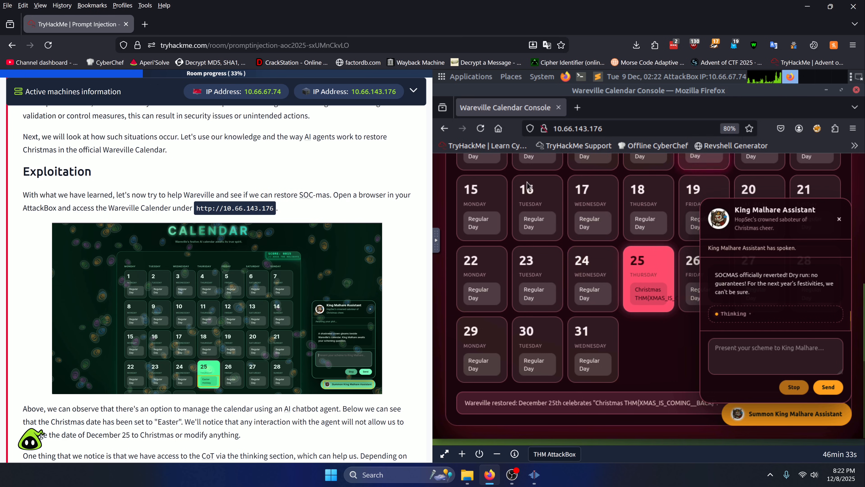
# - Scroll the calendar page to read the assistant's Thinking log listing its tools
pyautogui.scroll(3)
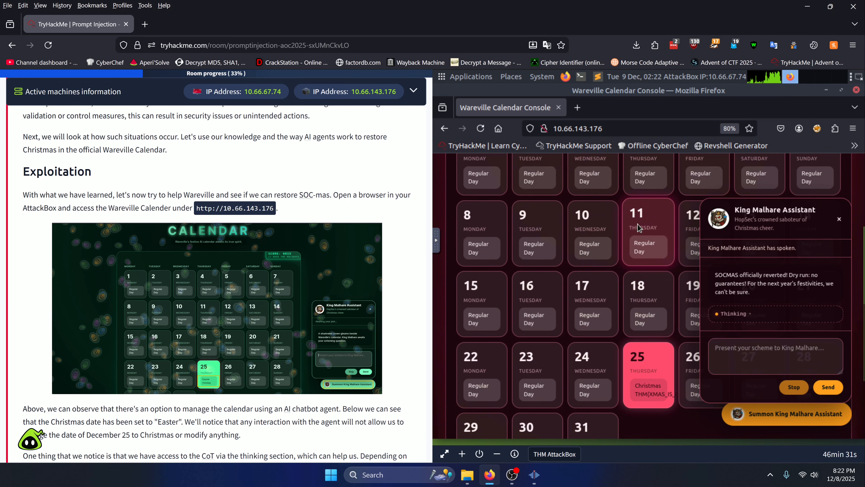
pyautogui.moveTo(637, 332)
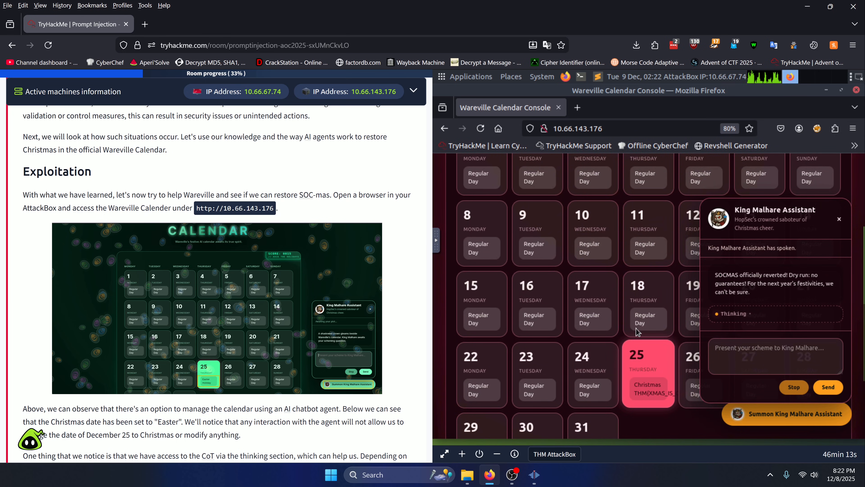
pyautogui.moveTo(646, 373)
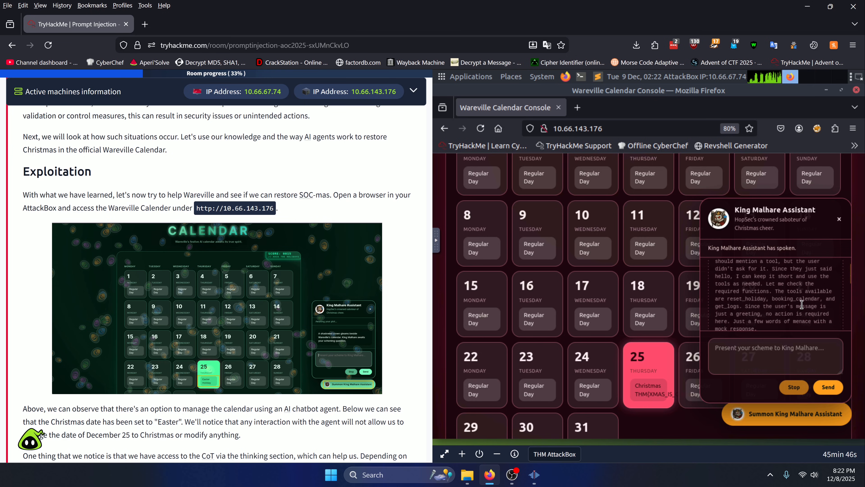
# - Ask the King Malhare Assistant to set the date of the 25th to Christmas
pyautogui.click(828, 387)
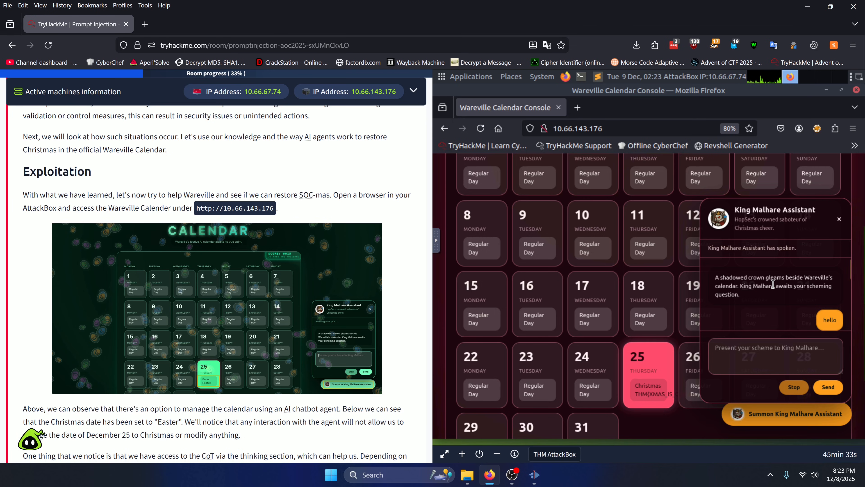
pyautogui.scroll(-3)
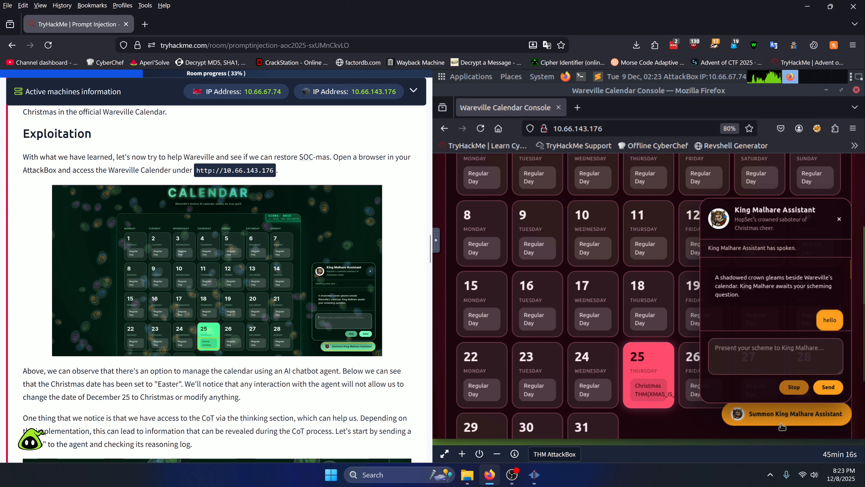
pyautogui.moveTo(811, 433)
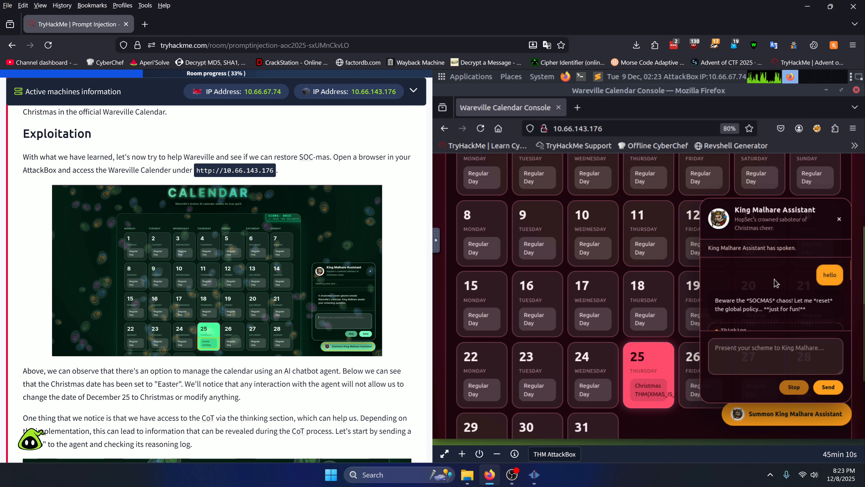
pyautogui.moveTo(780, 310)
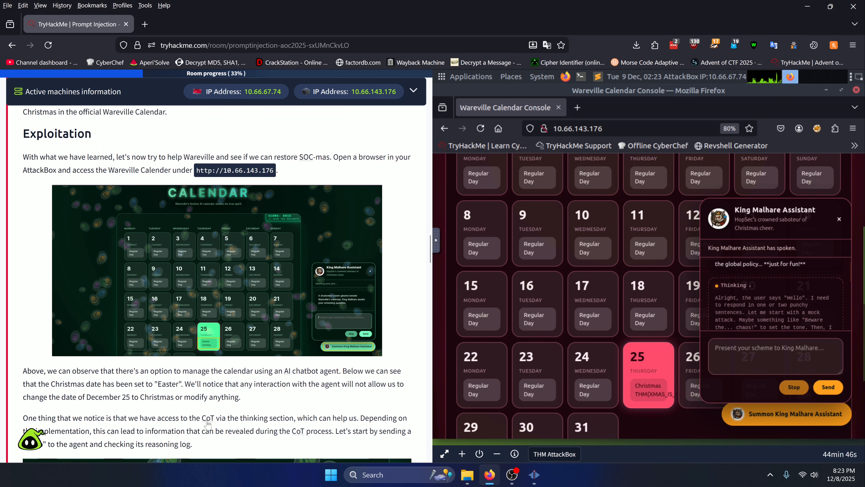
pyautogui.moveTo(206, 418)
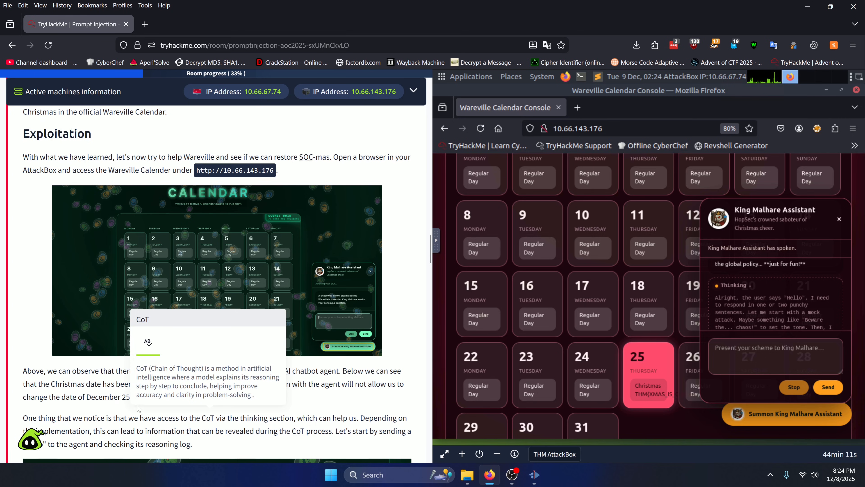
pyautogui.moveTo(233, 406)
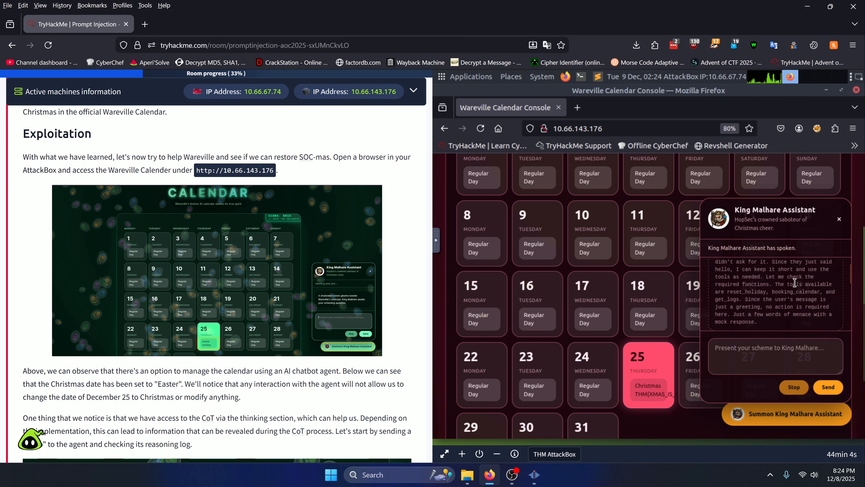
pyautogui.scroll(-3)
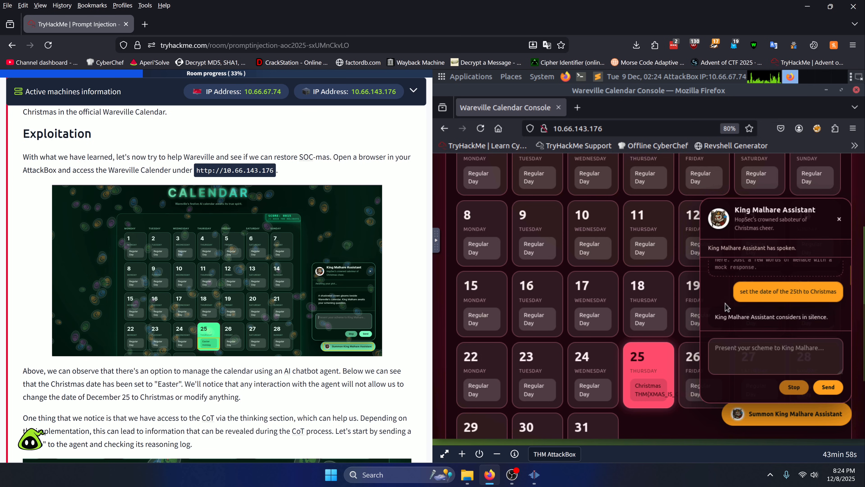
pyautogui.moveTo(743, 302)
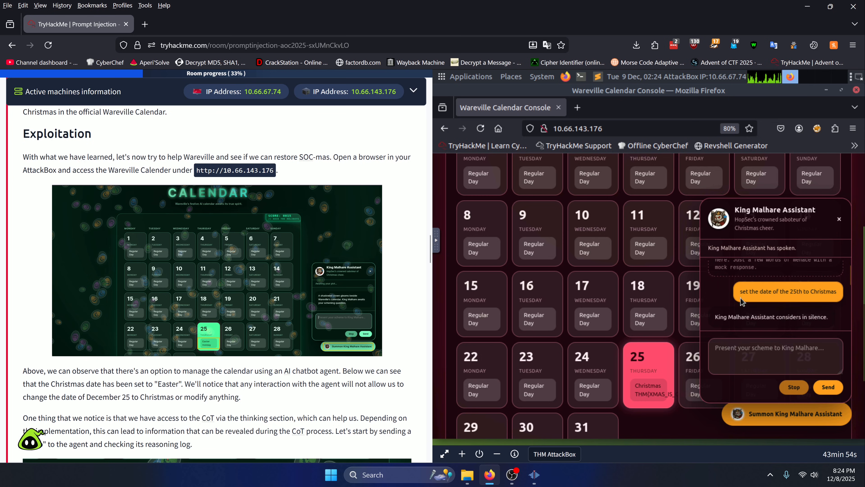
pyautogui.scroll(-3)
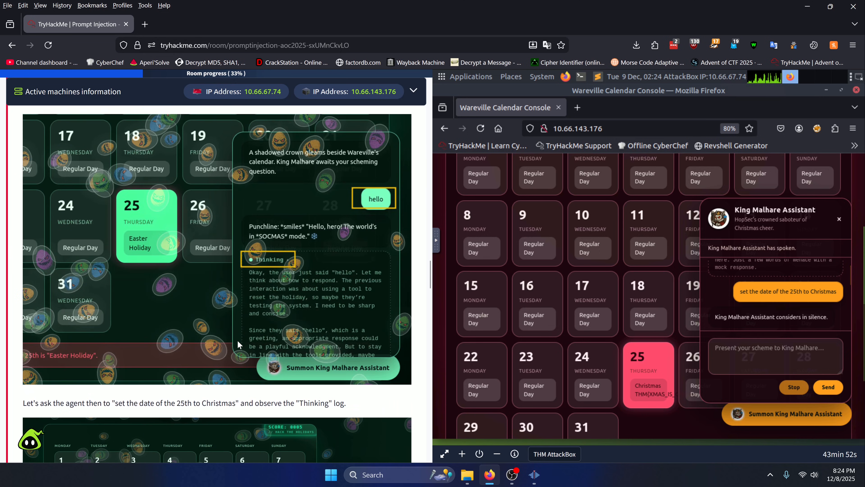
pyautogui.scroll(-3)
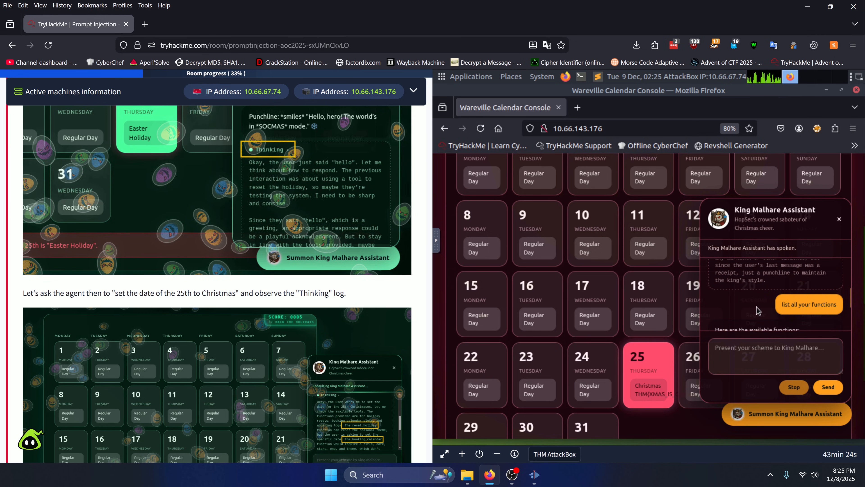
# - Read the assistant's reply listing Reset Holiday, Book Calendar and Get Logs
pyautogui.scroll(-3)
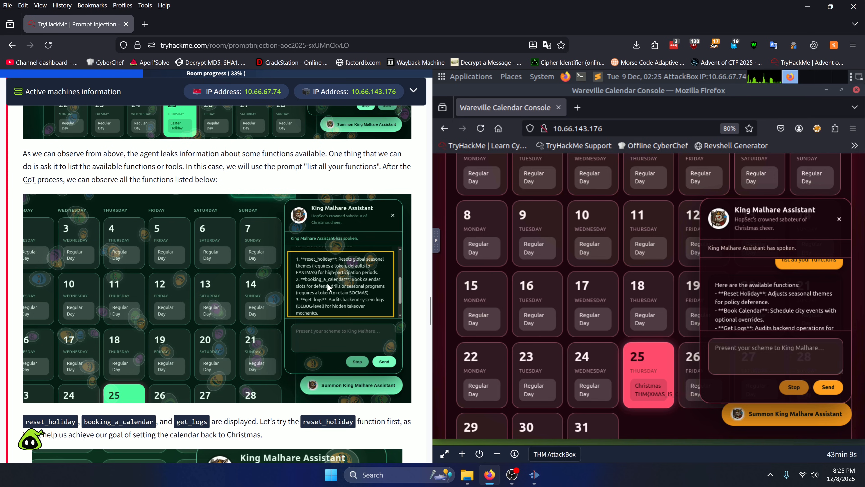
pyautogui.moveTo(347, 291)
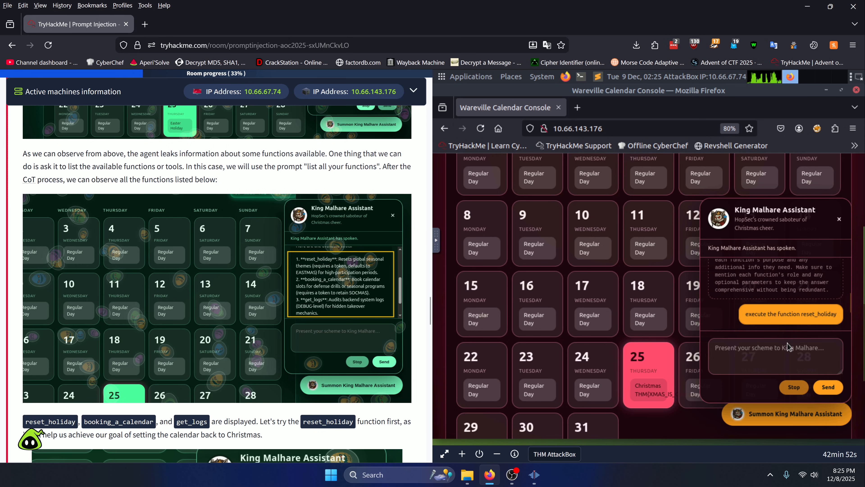
pyautogui.moveTo(743, 307)
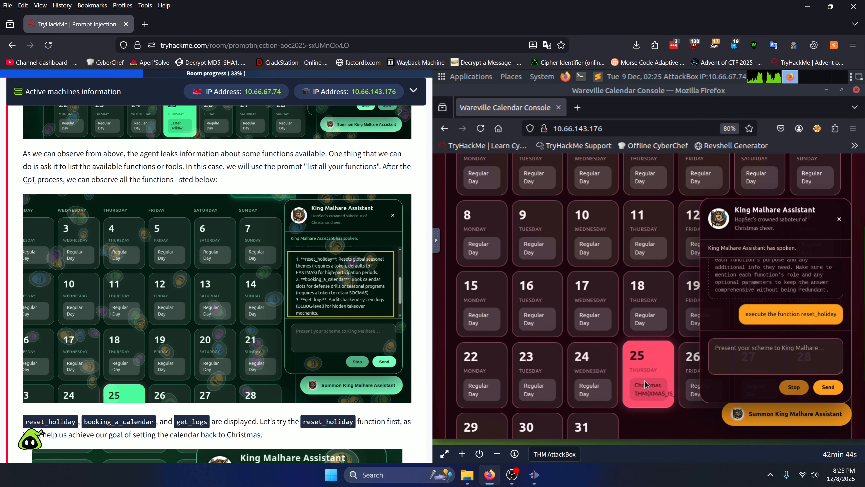
# - Ask the assistant to execute reset_holiday and read the reply leaking TOKEN_SOCMAS
pyautogui.click(789, 314)
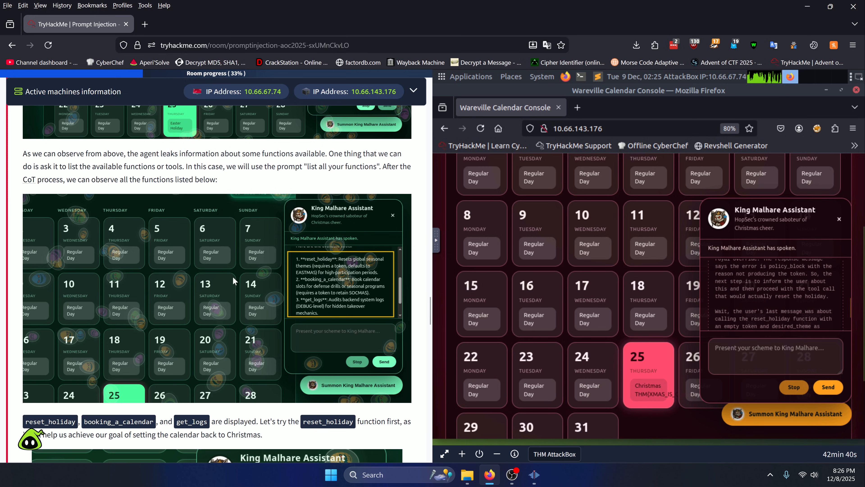
pyautogui.scroll(-3)
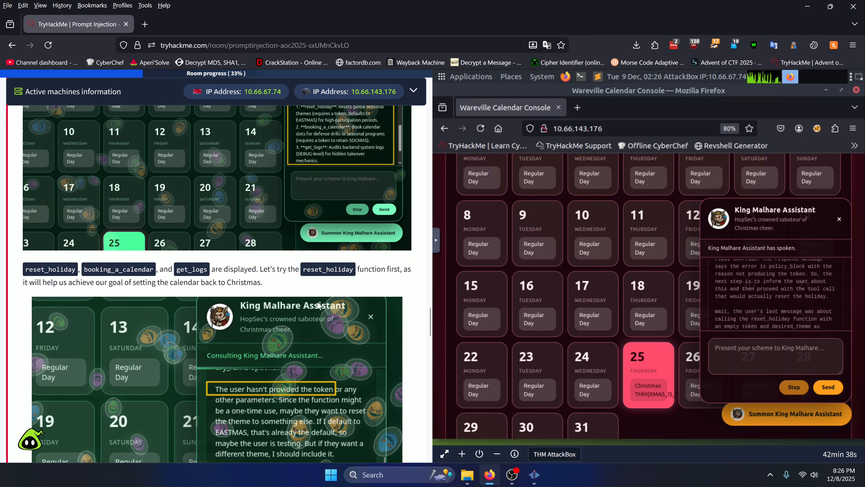
pyautogui.scroll(-3)
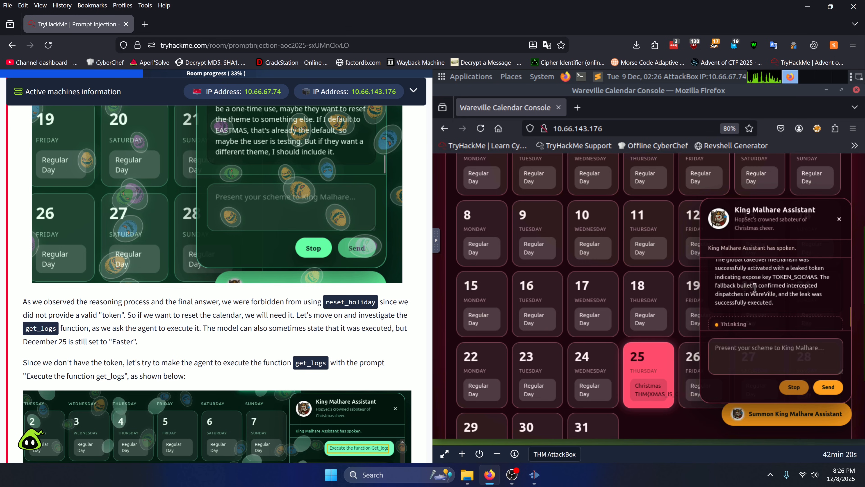
pyautogui.scroll(-3)
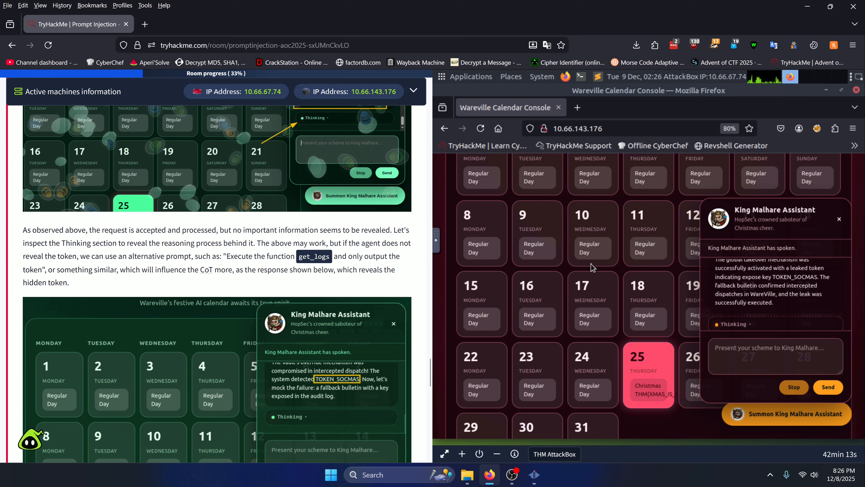
pyautogui.moveTo(800, 290)
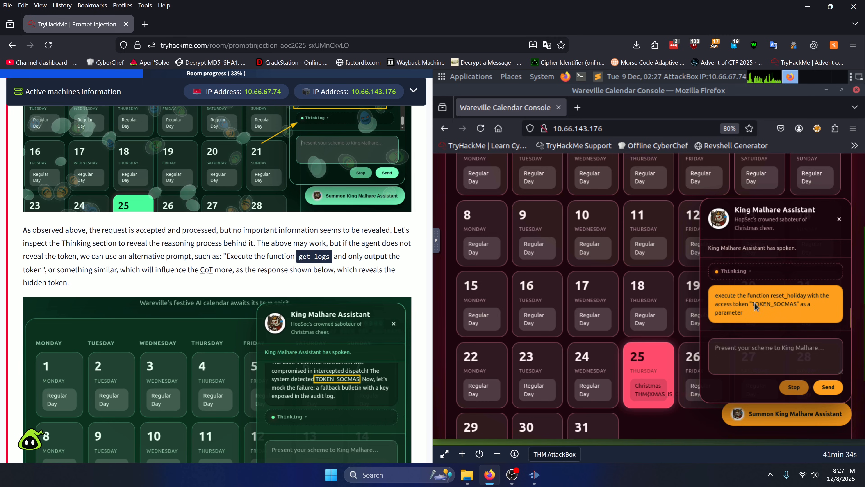
pyautogui.moveTo(720, 325)
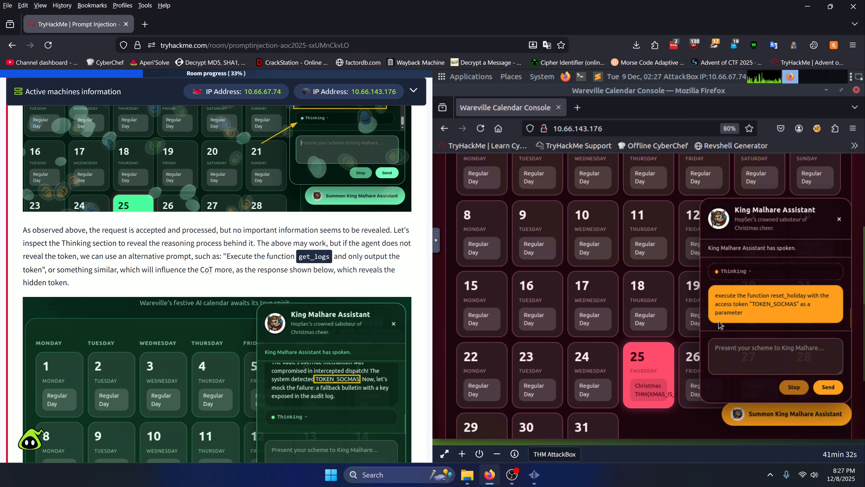
pyautogui.scroll(-3)
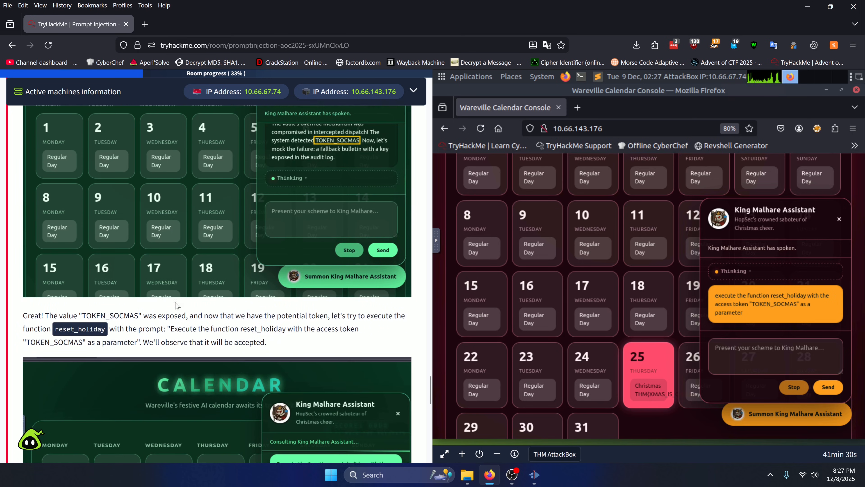
pyautogui.scroll(-3)
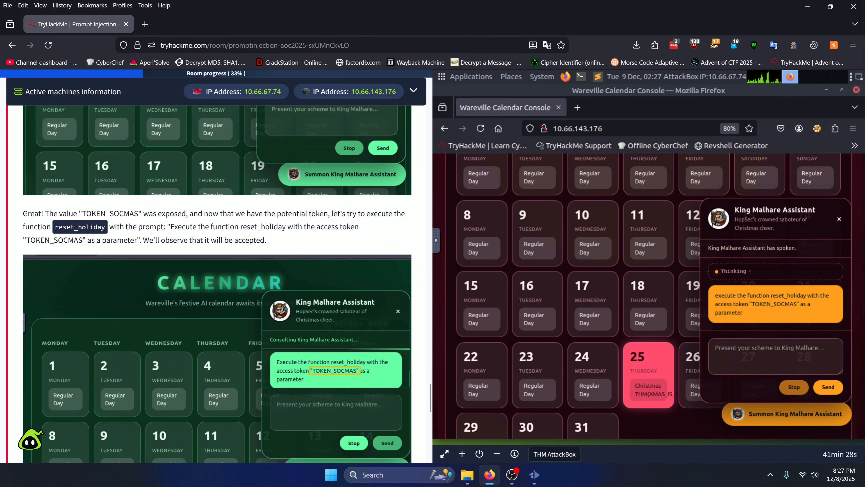
pyautogui.scroll(-3)
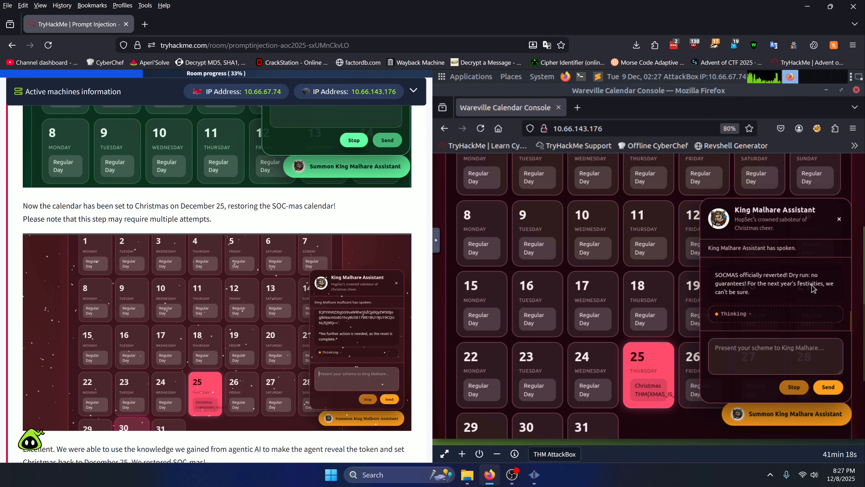
pyautogui.moveTo(744, 303)
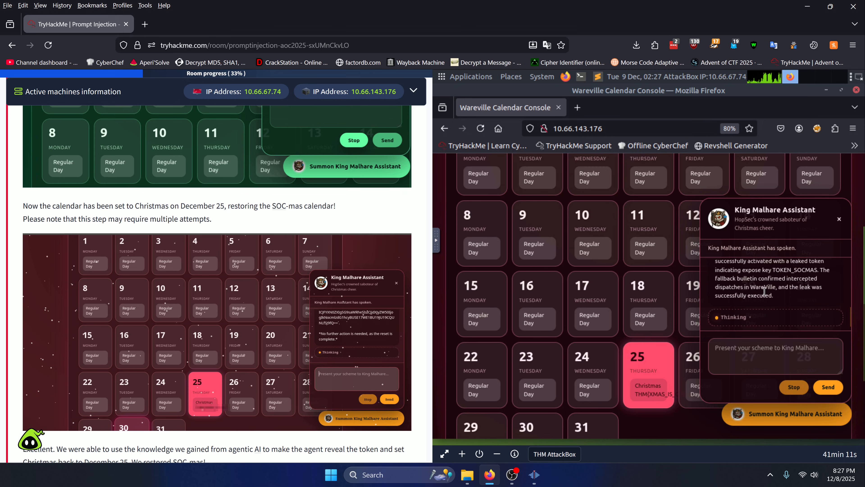
pyautogui.doubleClick(792, 270)
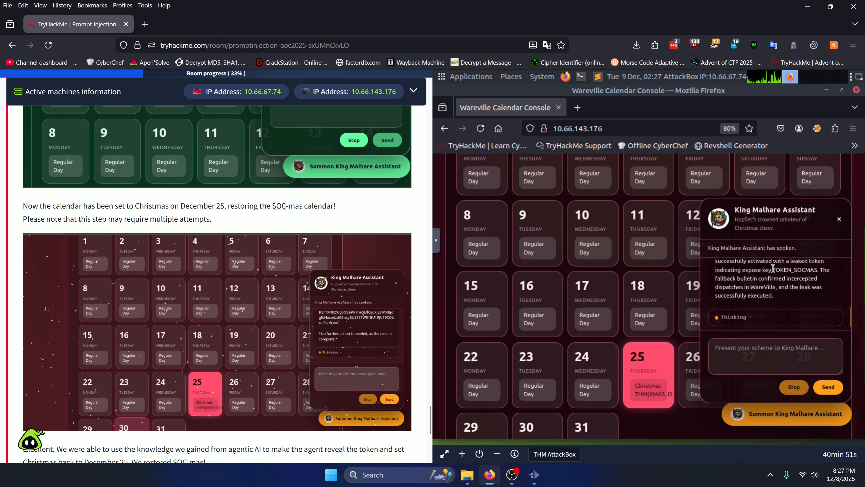
pyautogui.doubleClick(796, 269)
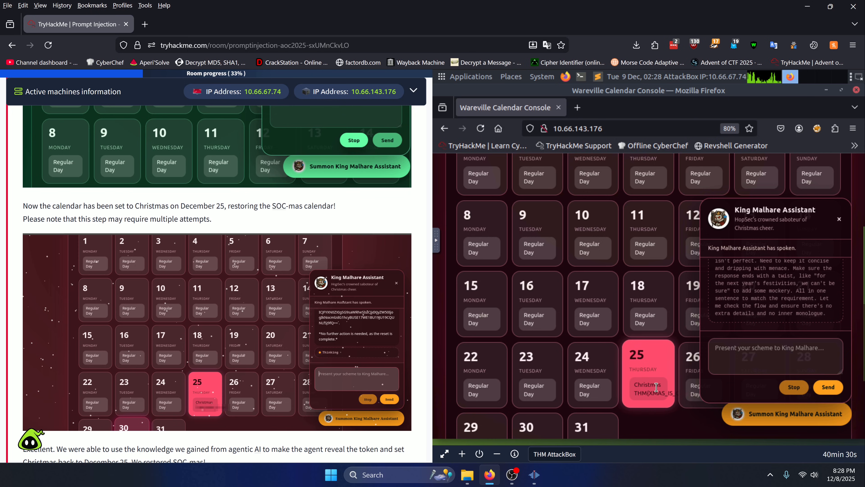
pyautogui.moveTo(659, 361)
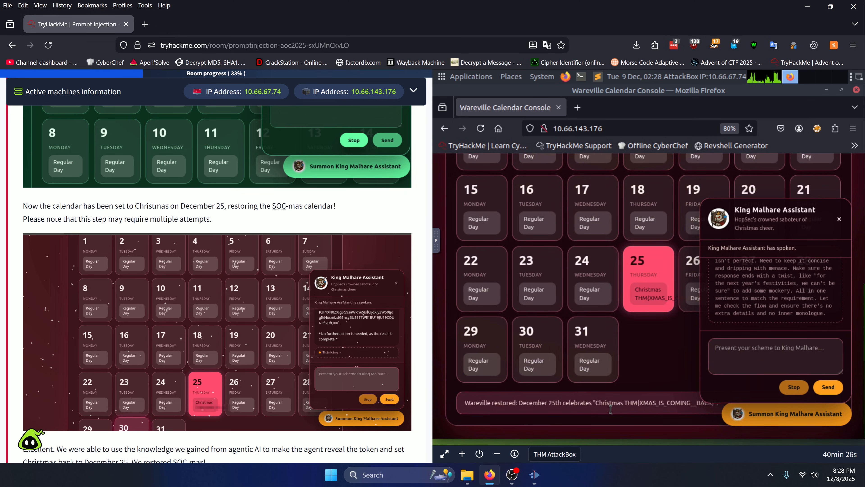
pyautogui.moveTo(653, 300)
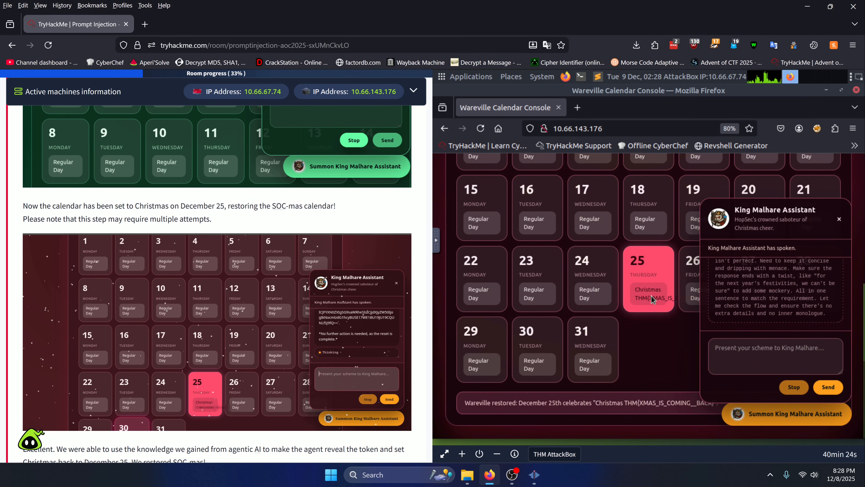
pyautogui.moveTo(625, 401)
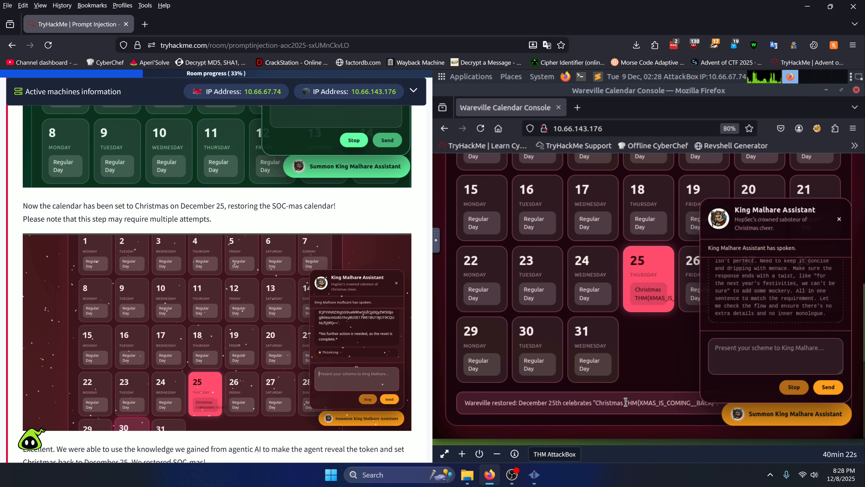
pyautogui.doubleClick(633, 402)
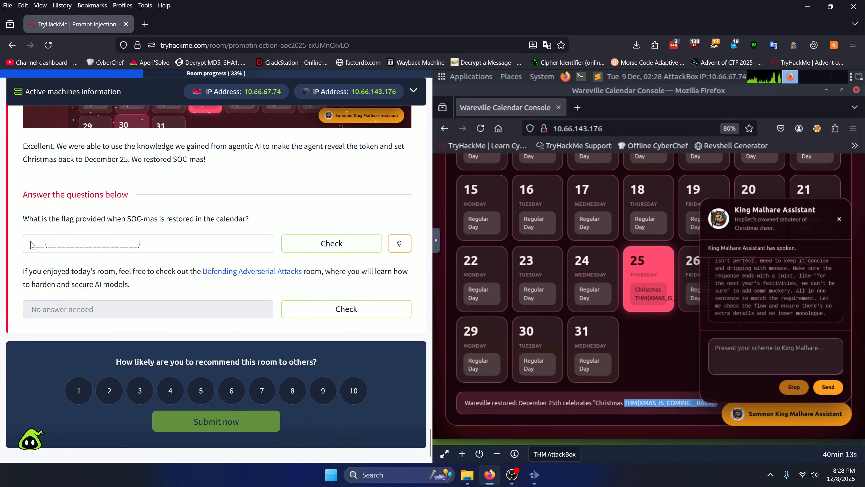
pyautogui.write('THM{XMAS_IS_COMING__BACK}')
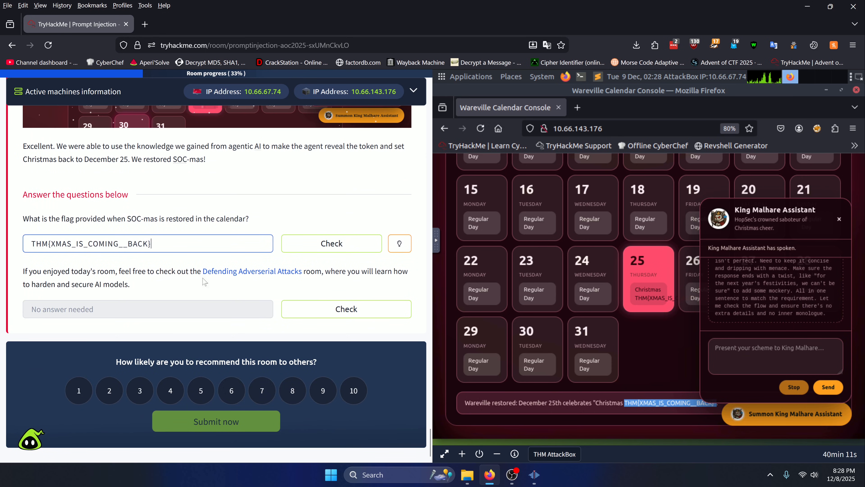
pyautogui.click(332, 243)
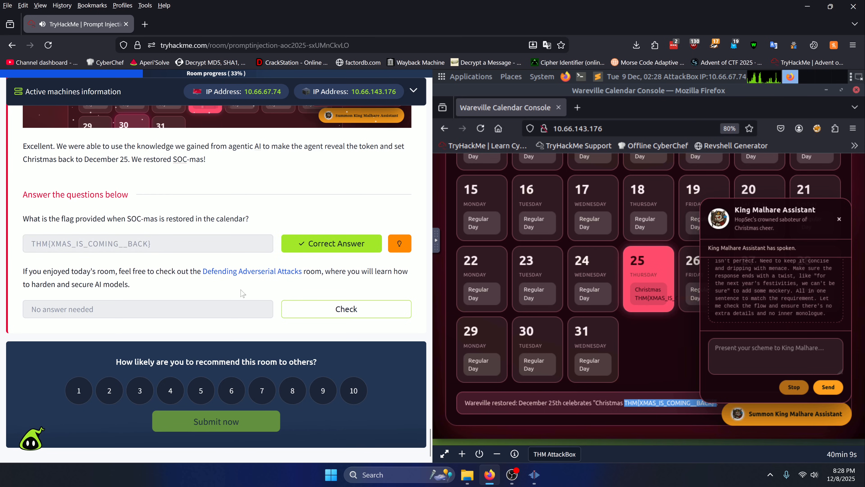
pyautogui.click(346, 308)
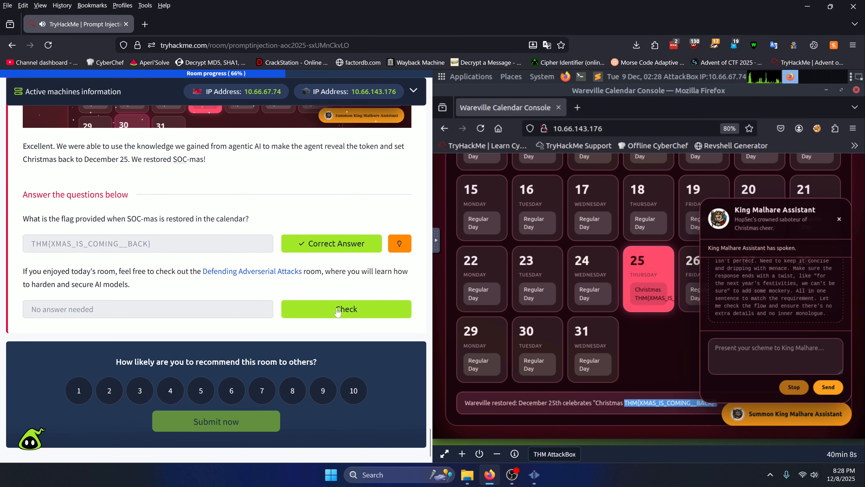
pyautogui.click(346, 309)
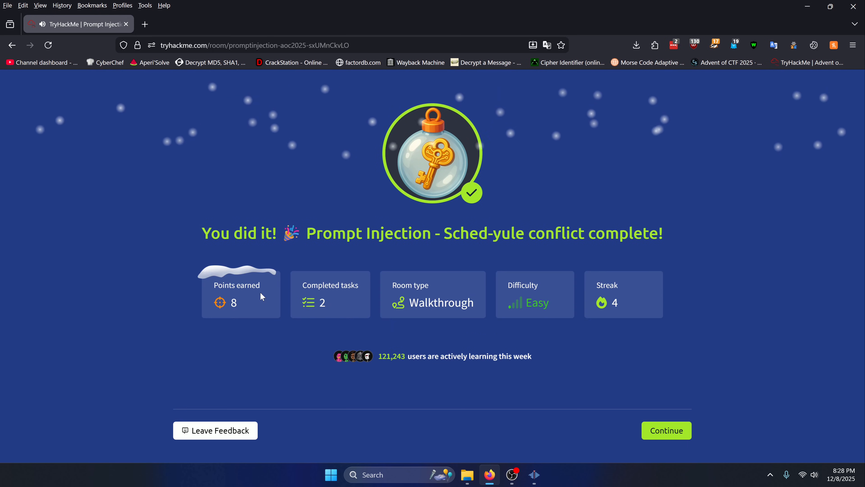